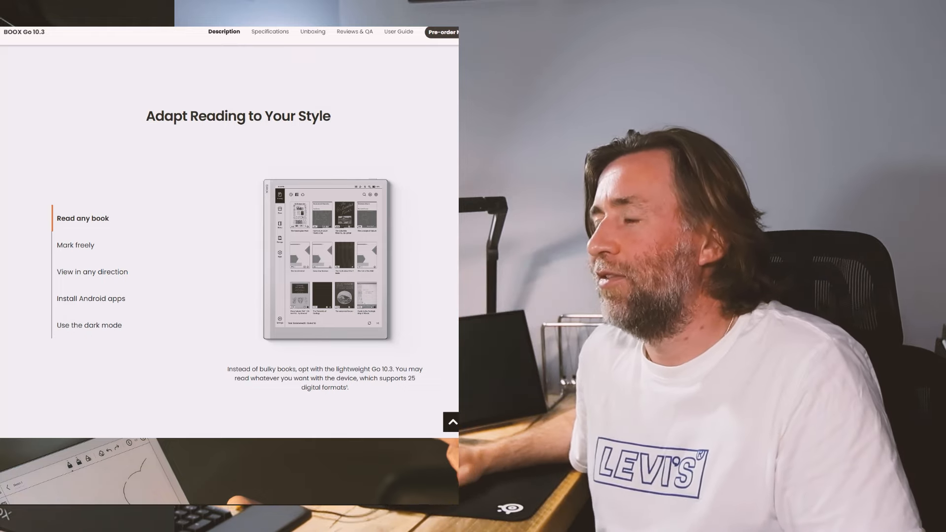
Preview 'View in any direction', return to 'Read any book', and scroll down the page
{"action": "left_click", "coordinate": [93, 272]}
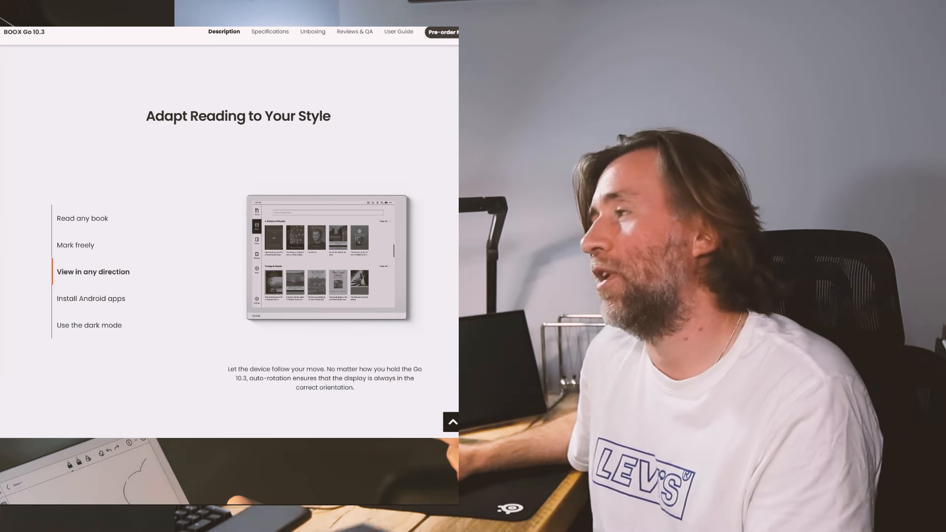
{"action": "left_click", "coordinate": [83, 218]}
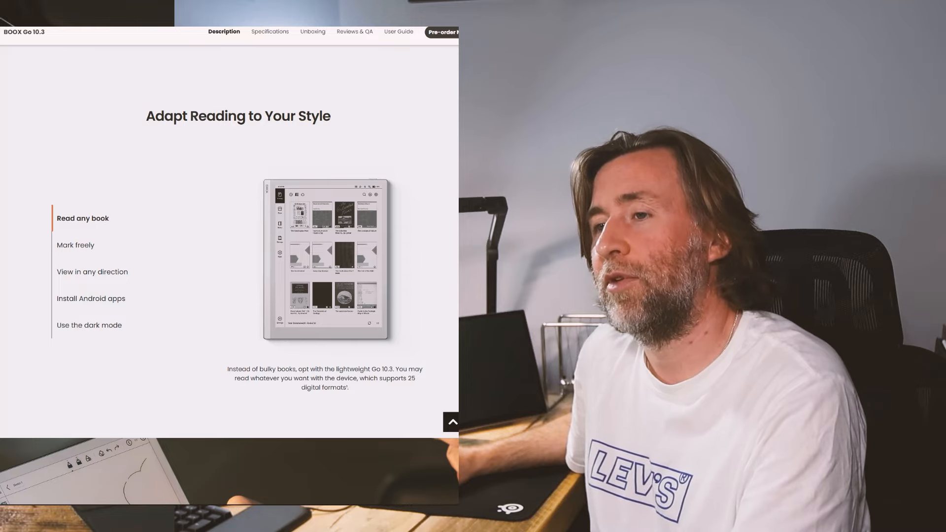
{"action": "scroll", "scroll_direction": "down", "scroll_amount": 3}
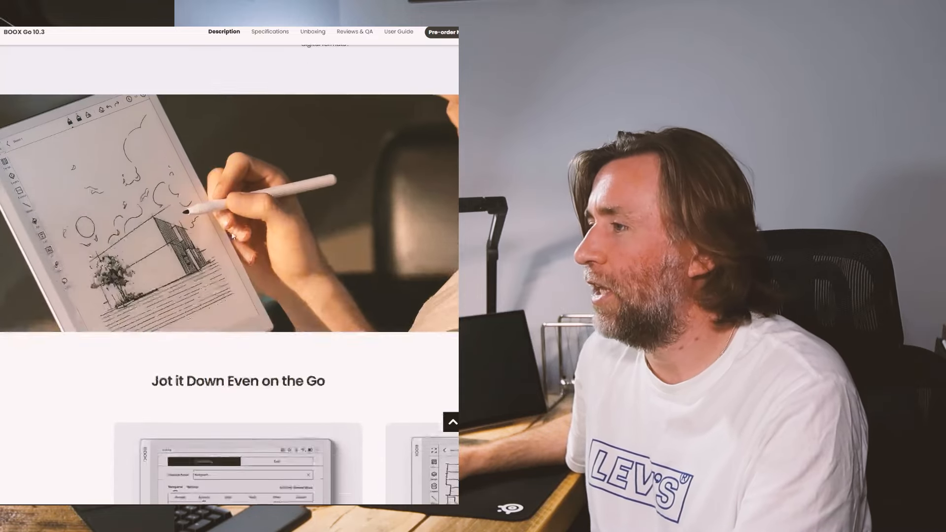
{"action": "scroll", "scroll_direction": "down", "scroll_amount": 3}
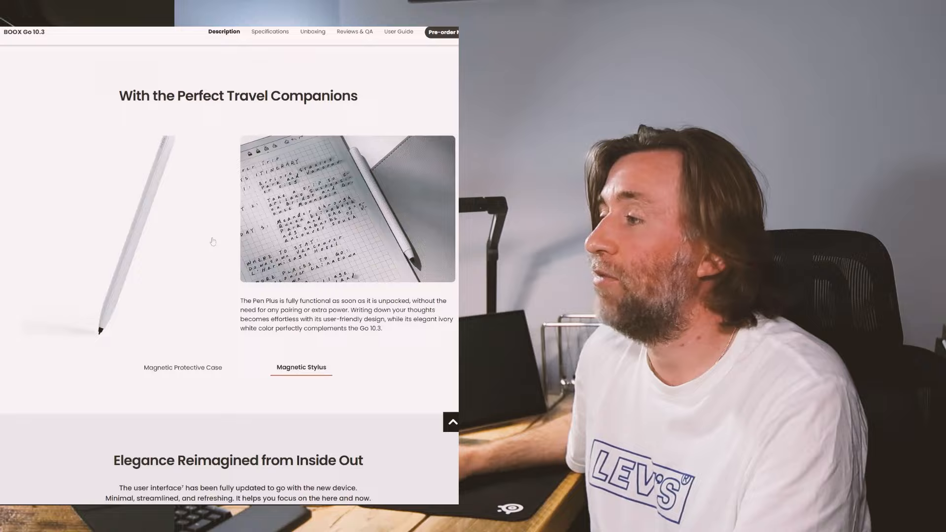
{"action": "scroll", "scroll_direction": "down", "scroll_amount": 3}
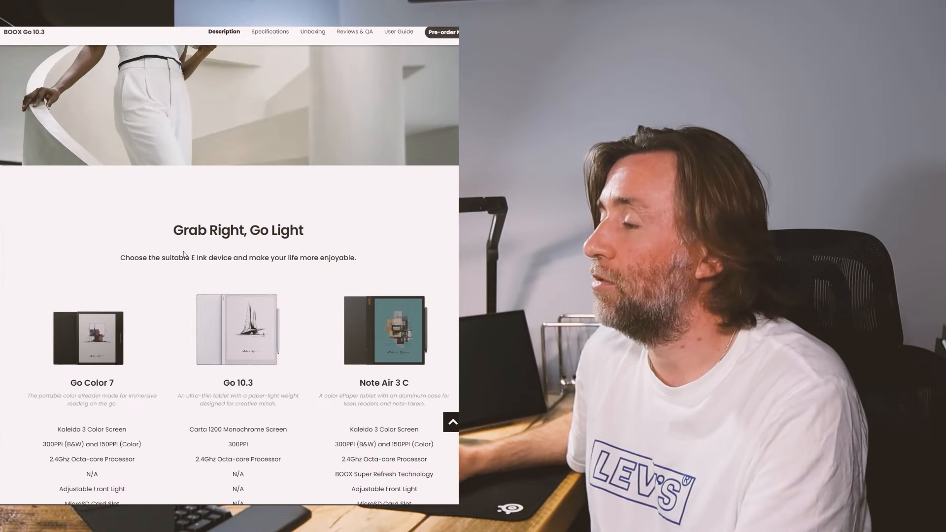
{"action": "scroll", "scroll_direction": "down", "scroll_amount": 3}
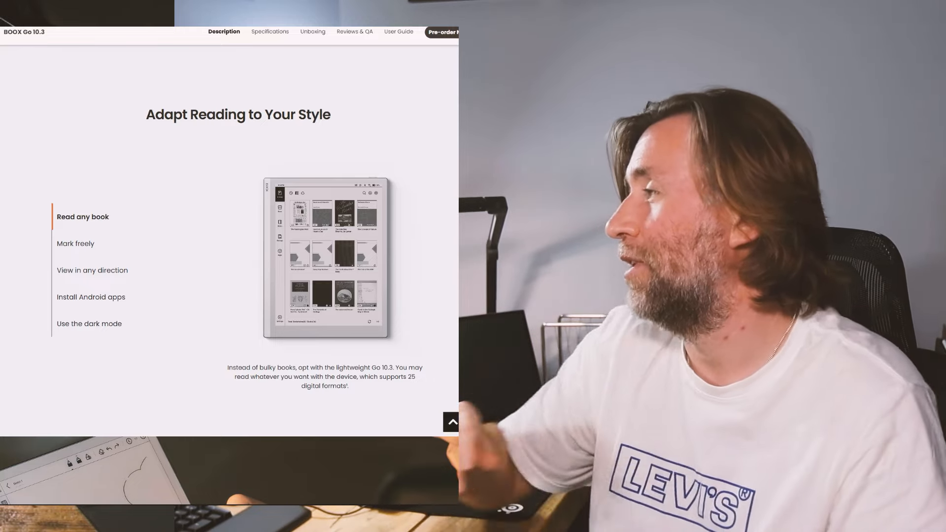
Preview the auto-rotation 'View in any direction' feature, then 'Install Android apps'
{"action": "left_click", "coordinate": [93, 271]}
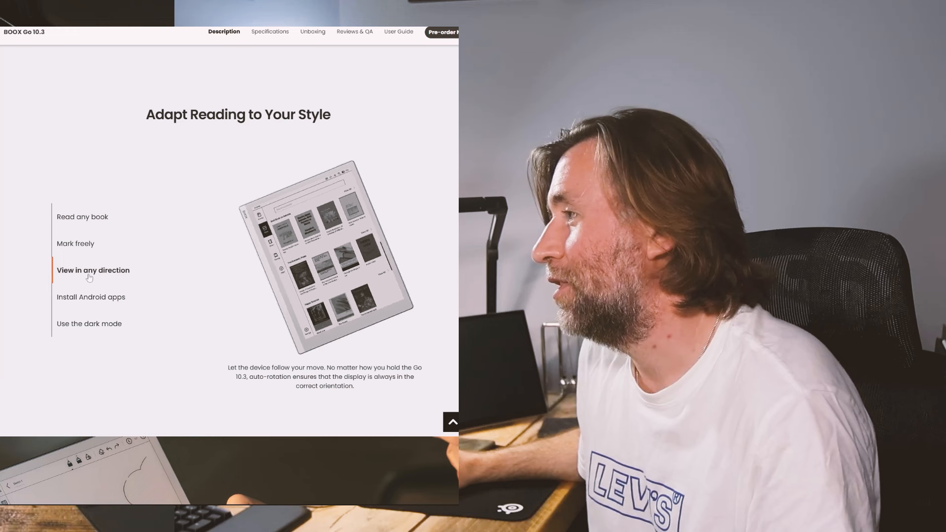
{"action": "left_click", "coordinate": [91, 296]}
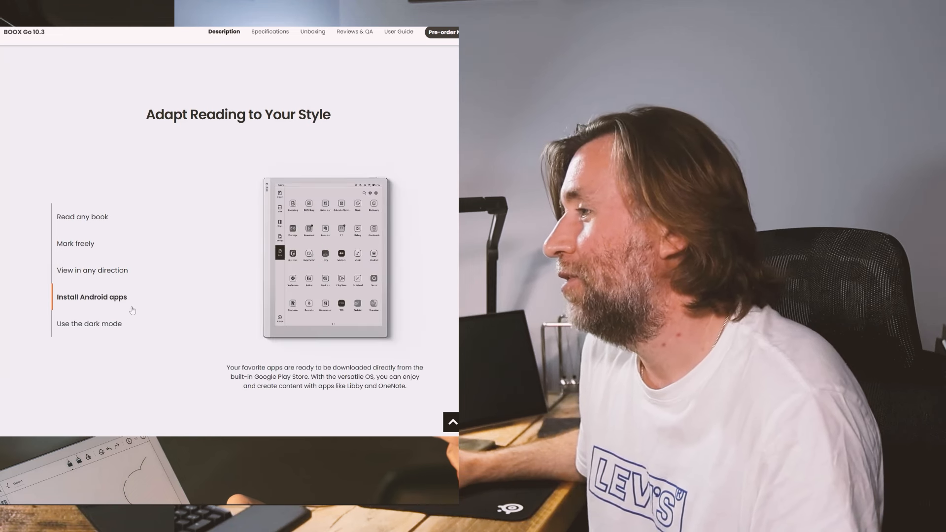
{"action": "left_click", "coordinate": [89, 323]}
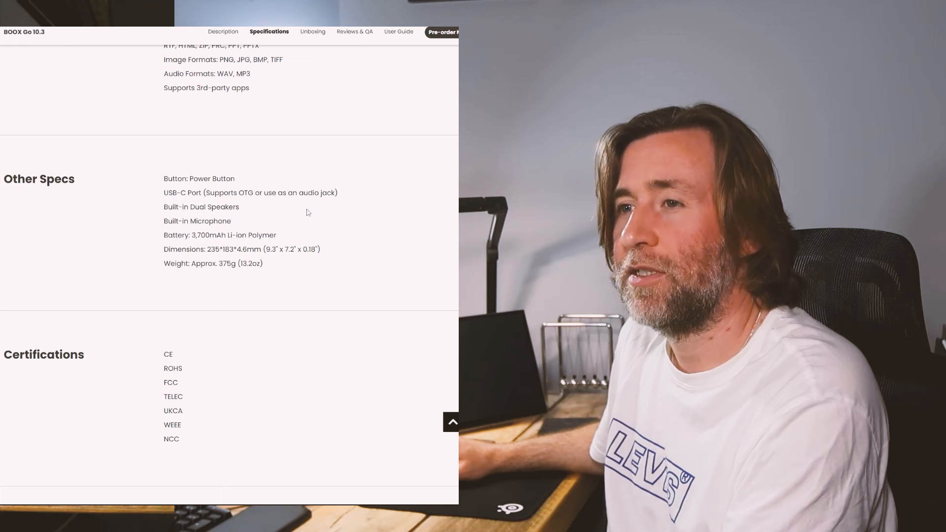
{"action": "mouse_move", "coordinate": [296, 211]}
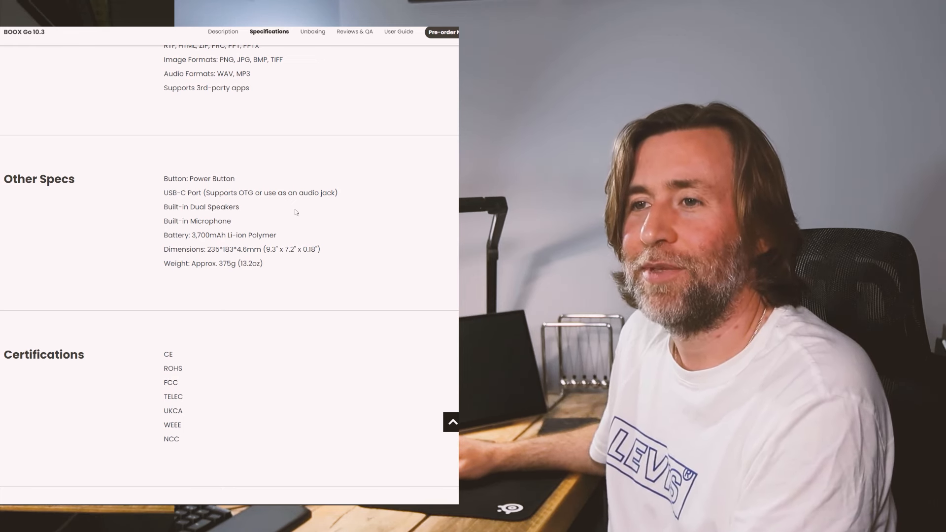
{"action": "mouse_move", "coordinate": [292, 215]}
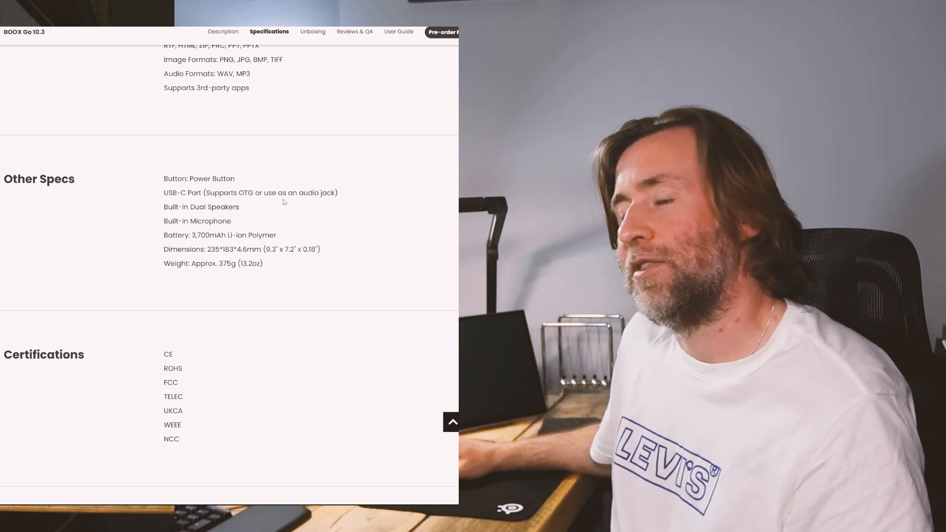
{"action": "mouse_move", "coordinate": [305, 220]}
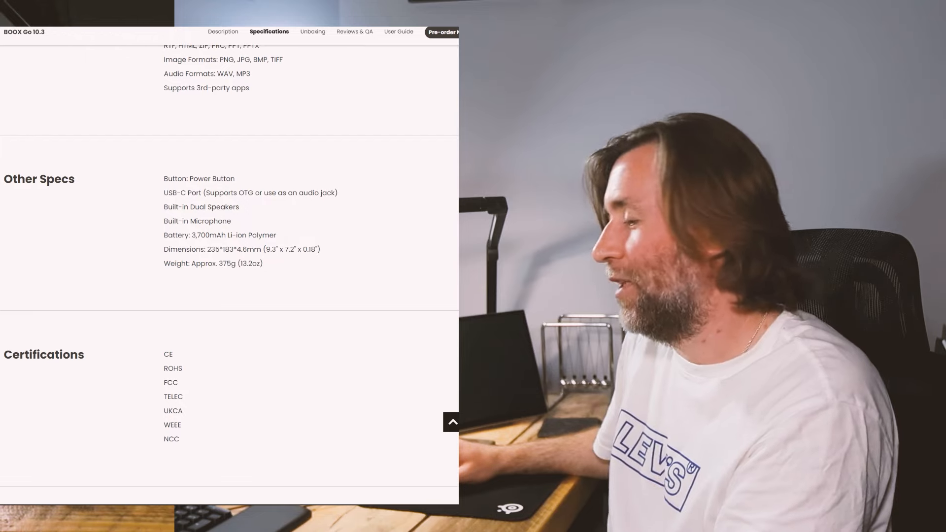
Scroll up past Other Specs to the Hardware list with screen, resolution, CPU and RAM
{"action": "scroll", "scroll_direction": "up", "scroll_amount": 3}
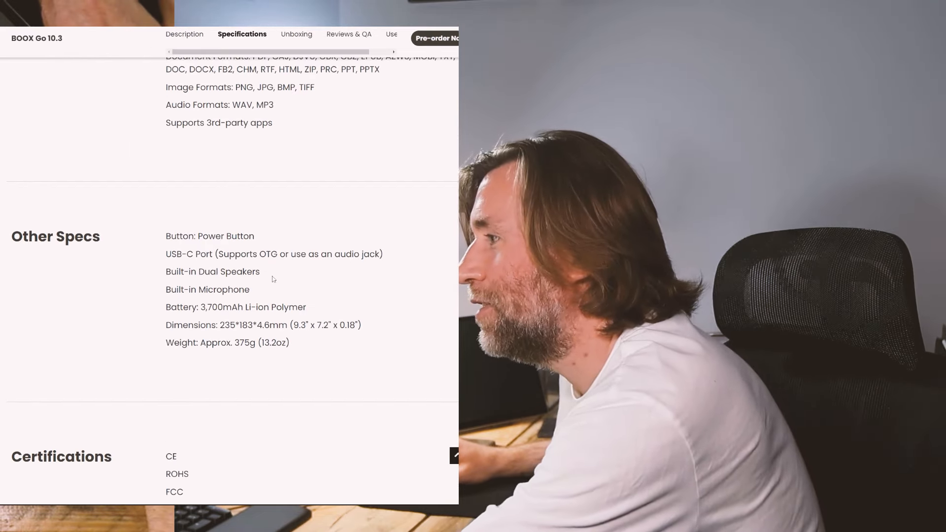
{"action": "scroll", "scroll_direction": "down", "scroll_amount": 3}
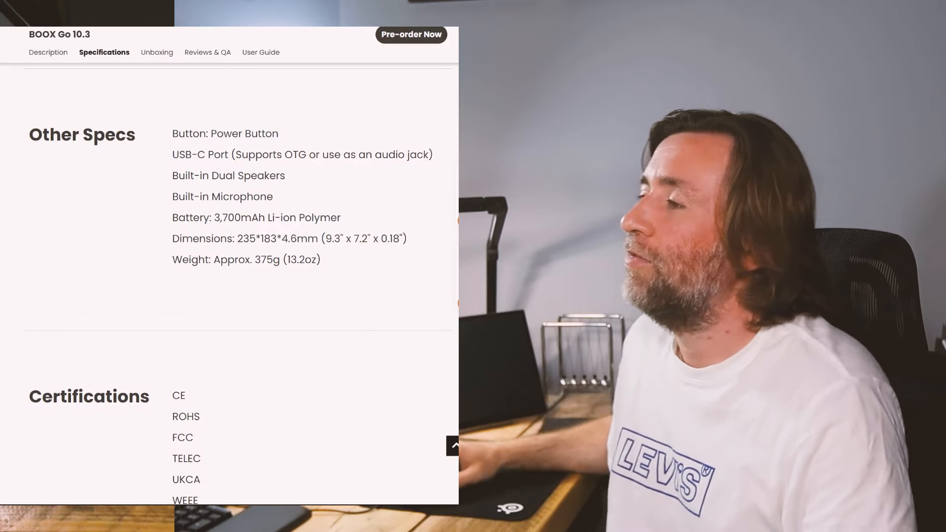
{"action": "scroll", "scroll_direction": "up", "scroll_amount": 3}
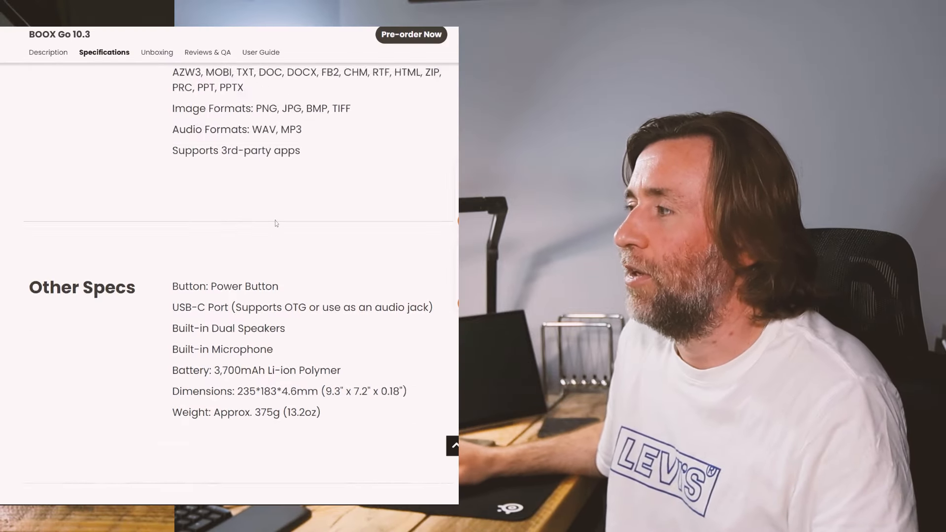
{"action": "scroll", "scroll_direction": "up", "scroll_amount": 3}
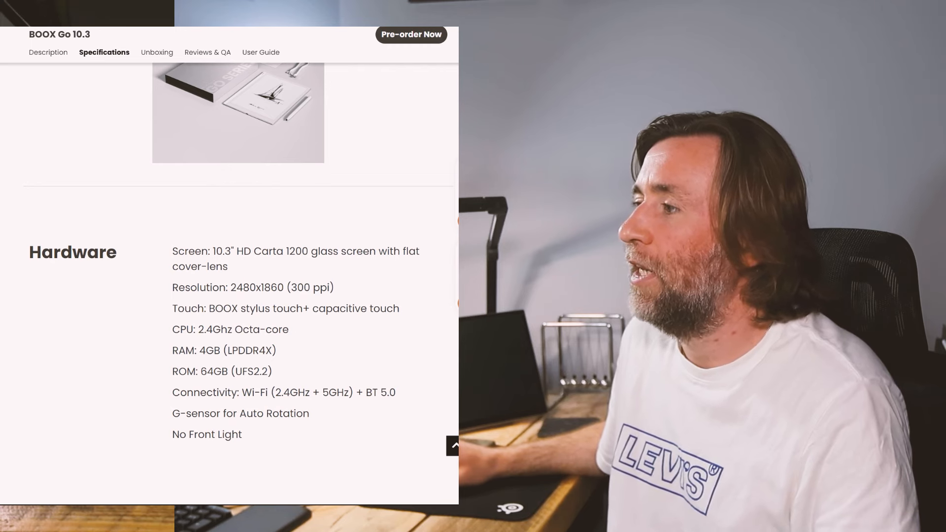
Highlight 'HD Carta 1200' in the Hardware section's Screen line
{"action": "double_click", "coordinate": [271, 251]}
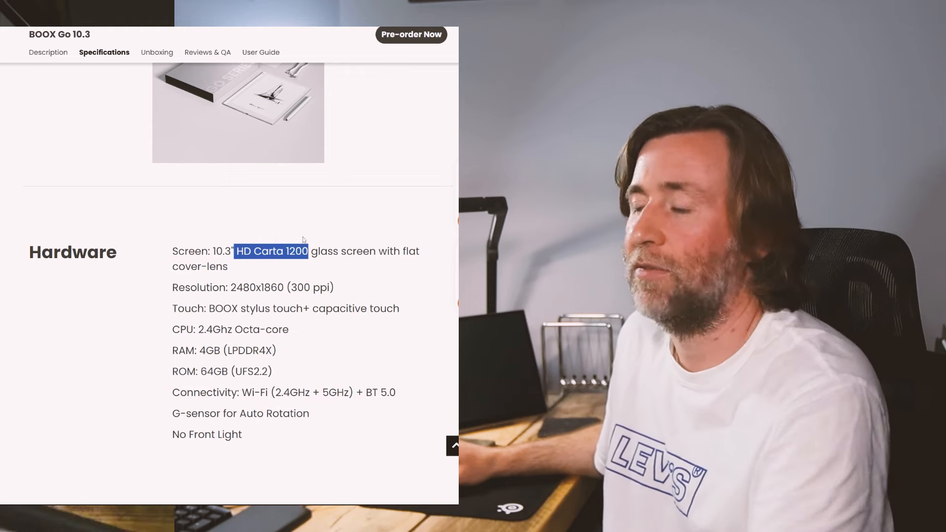
{"action": "mouse_move", "coordinate": [288, 240]}
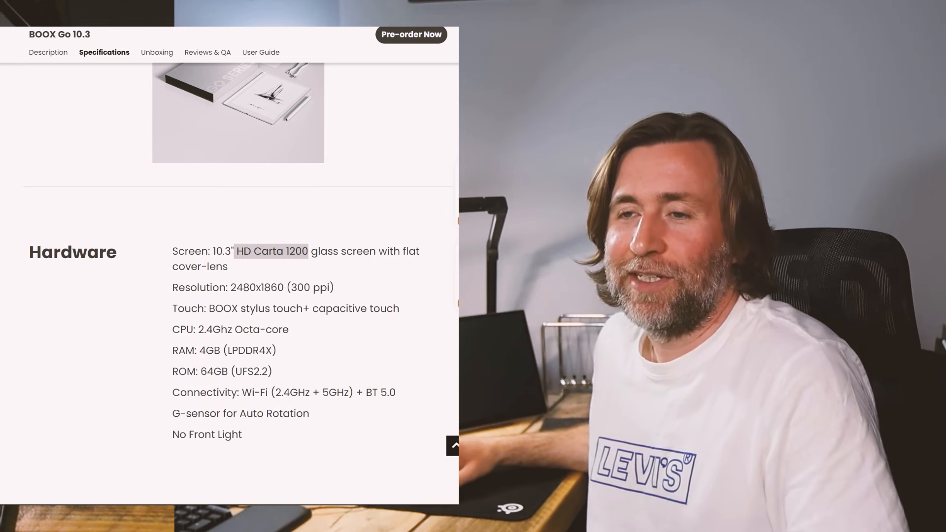
{"action": "scroll", "scroll_direction": "up", "scroll_amount": 3}
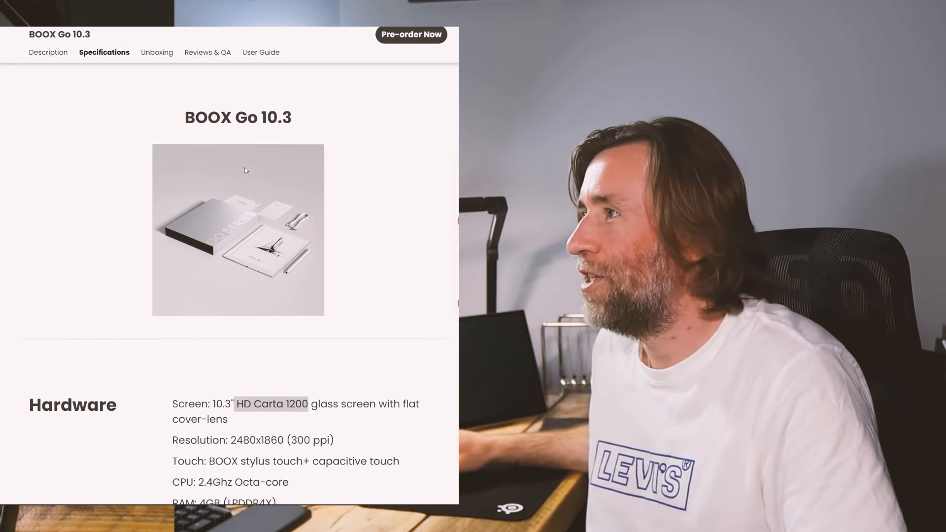
{"action": "scroll", "scroll_direction": "up", "scroll_amount": 3}
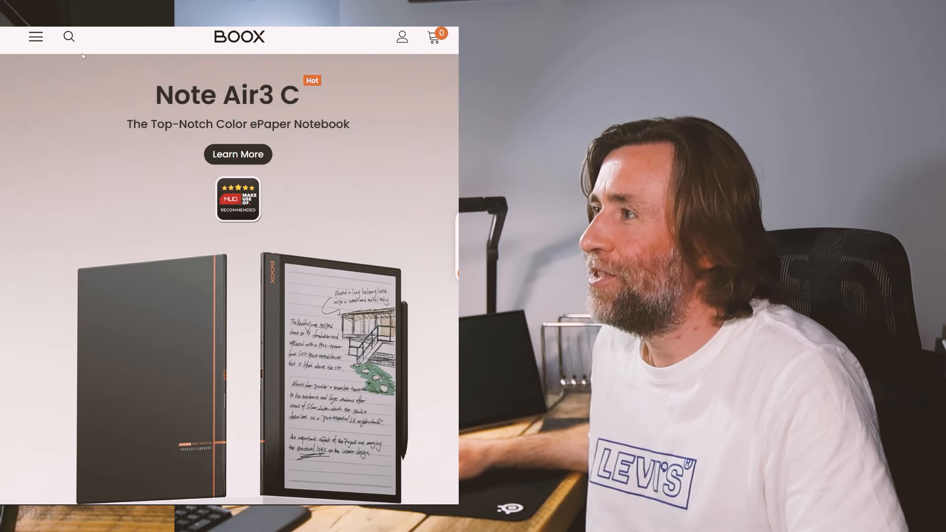
{"action": "left_click", "coordinate": [35, 37]}
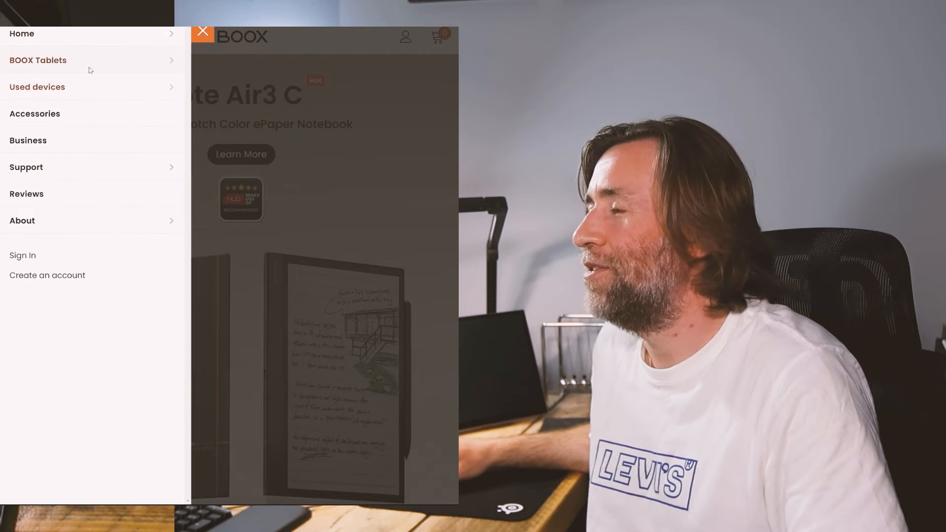
{"action": "left_click", "coordinate": [37, 59]}
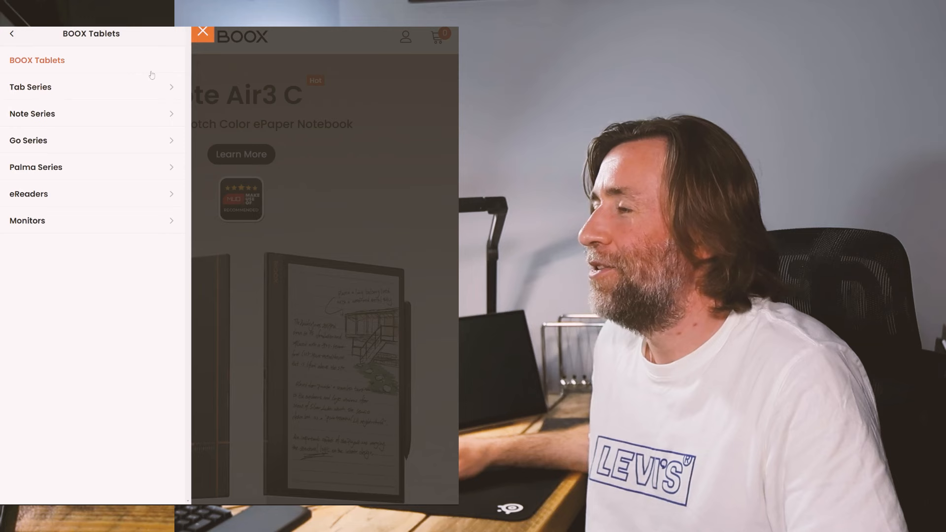
{"action": "left_click", "coordinate": [27, 140]}
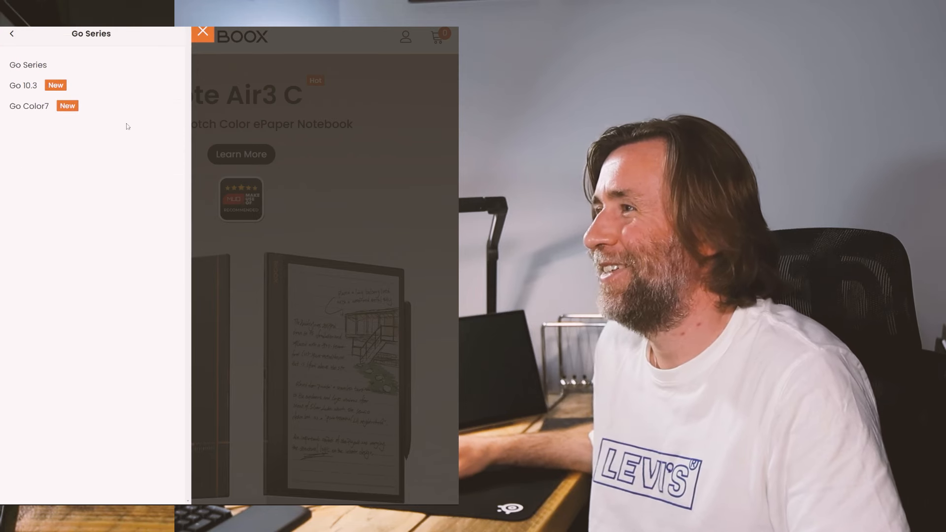
{"action": "mouse_move", "coordinate": [17, 148]}
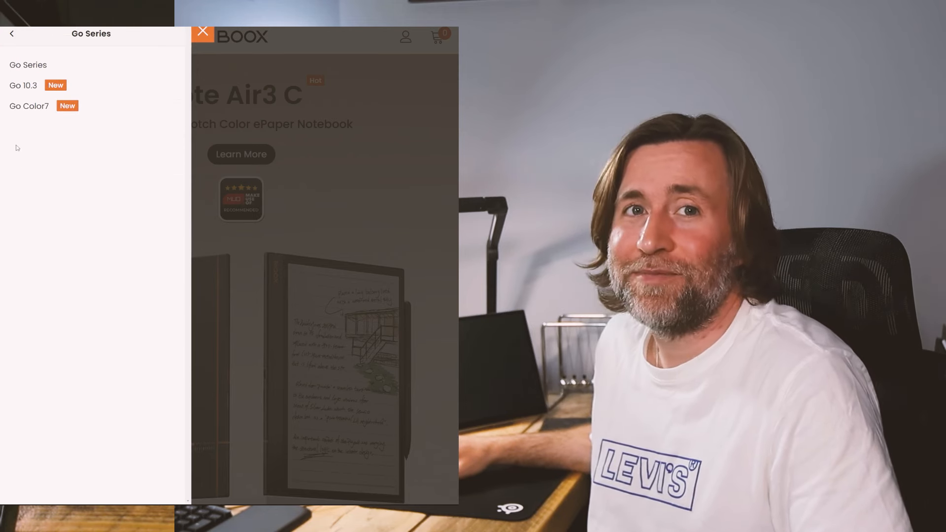
{"action": "mouse_move", "coordinate": [45, 124]}
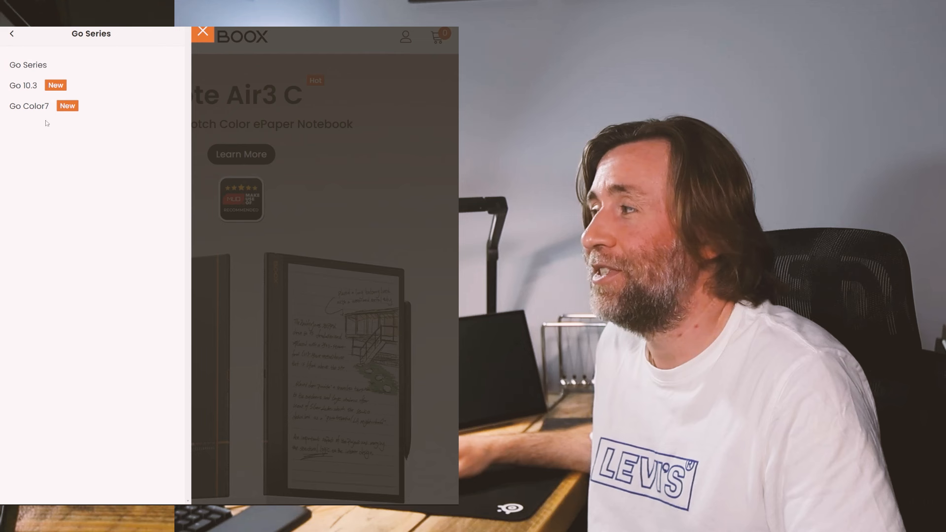
{"action": "left_click", "coordinate": [11, 33]}
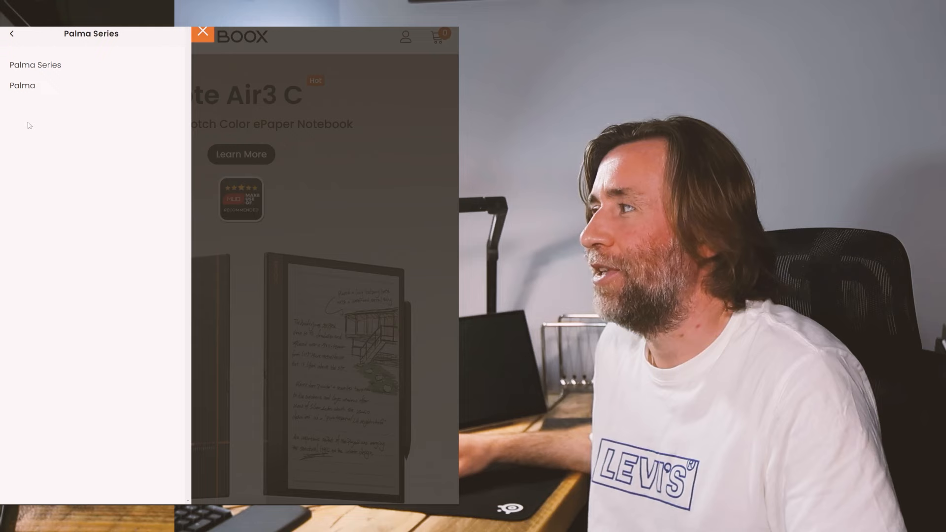
{"action": "left_click", "coordinate": [11, 33]}
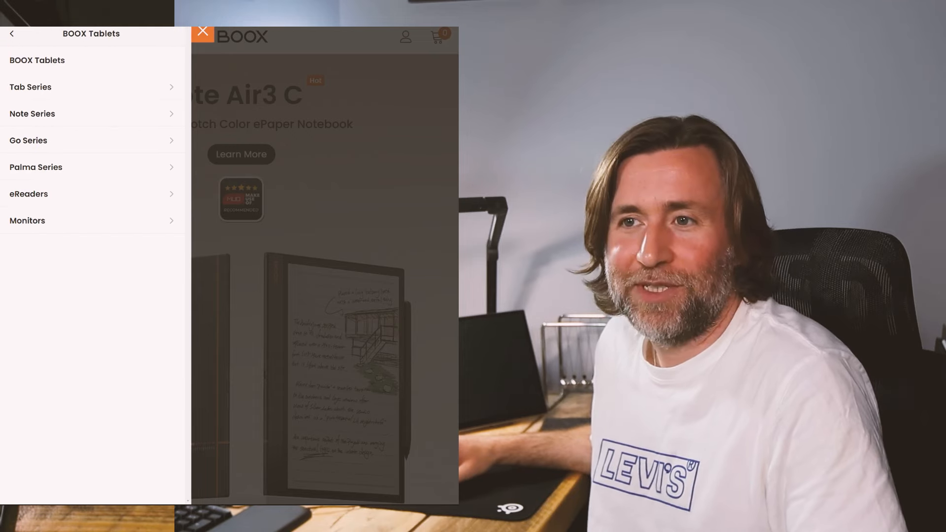
{"action": "left_click", "coordinate": [202, 31]}
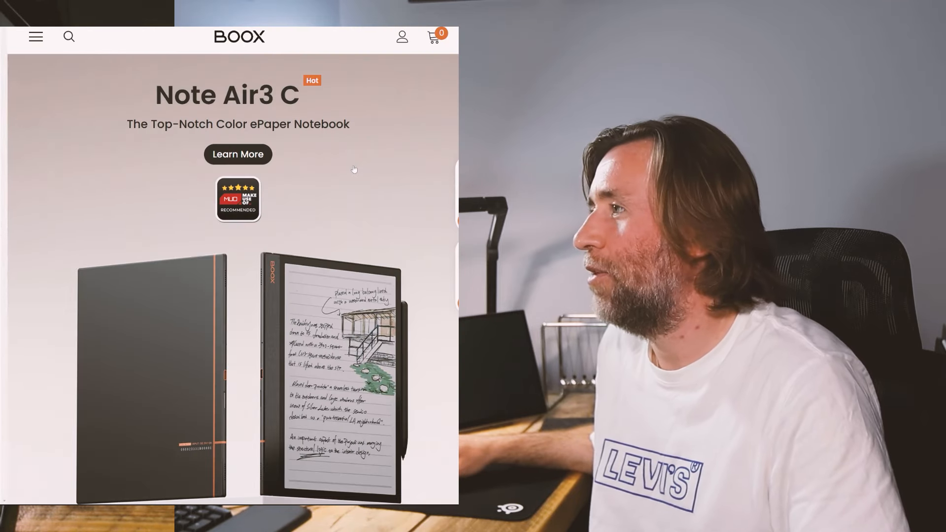
Go through the menu's BOOX Tablets > Go Series to the Go 10.3 product page
{"action": "left_click", "coordinate": [35, 36]}
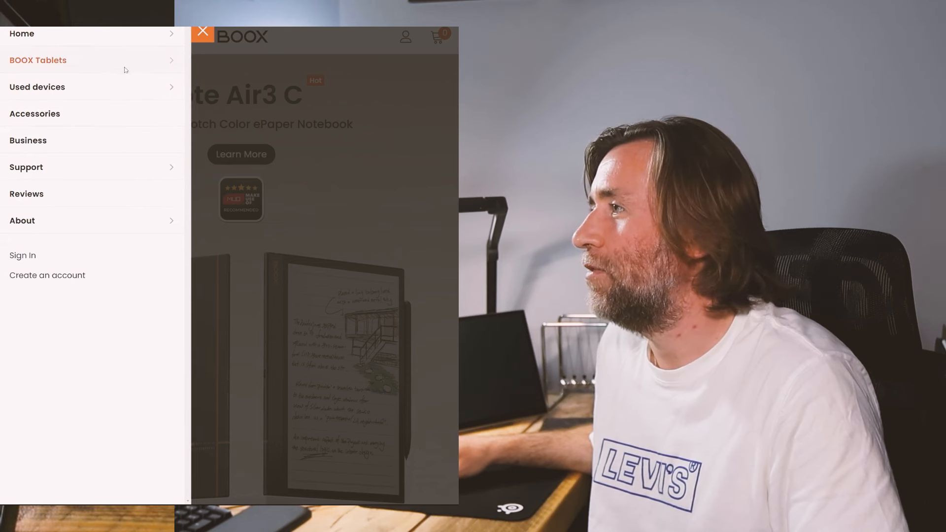
{"action": "left_click", "coordinate": [38, 59]}
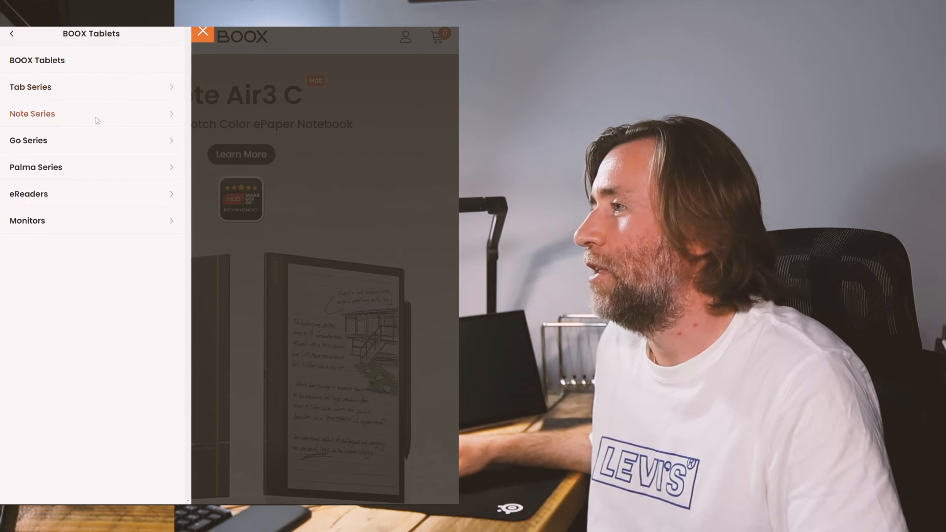
{"action": "left_click", "coordinate": [27, 140]}
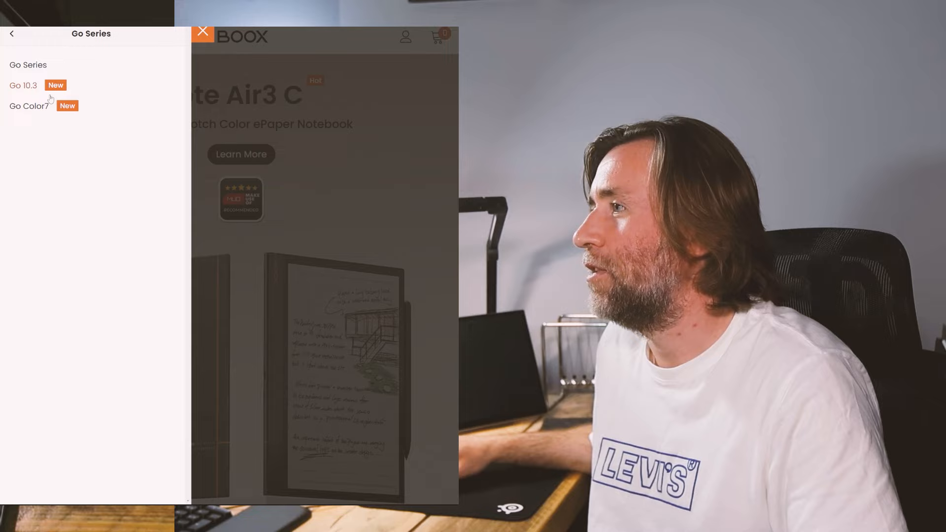
{"action": "left_click", "coordinate": [23, 86]}
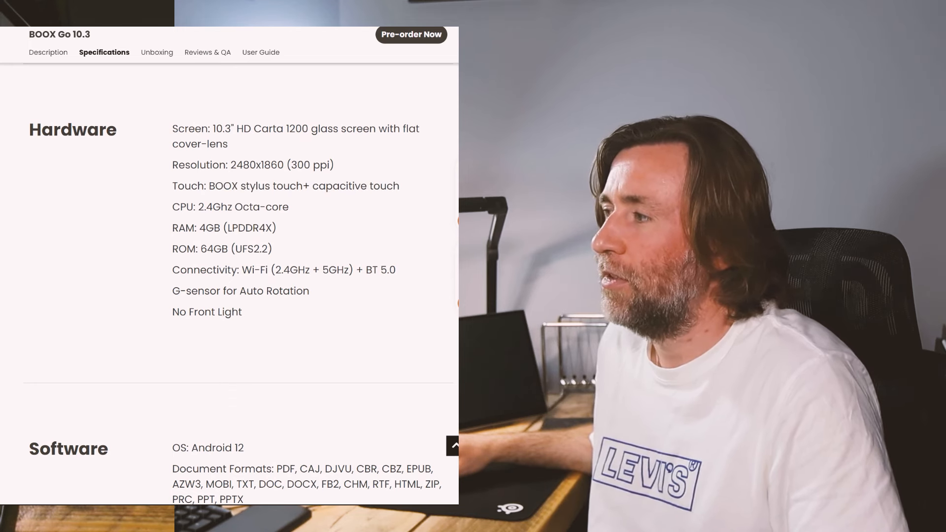
Highlight 'capacitive touch', then 'glass screen with flat cover-lens' in the Hardware specs
{"action": "double_click", "coordinate": [255, 185]}
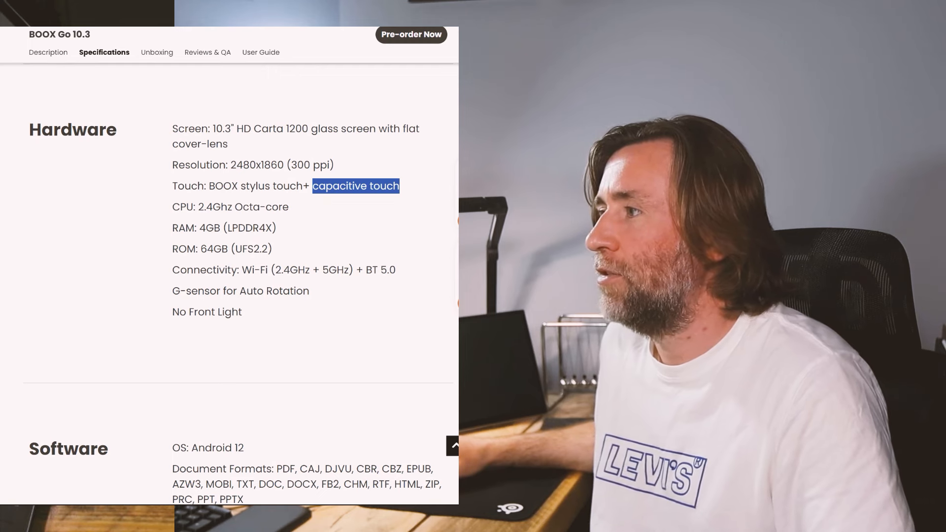
{"action": "left_click_drag", "start_coordinate": [314, 186], "coordinate": [210, 186]}
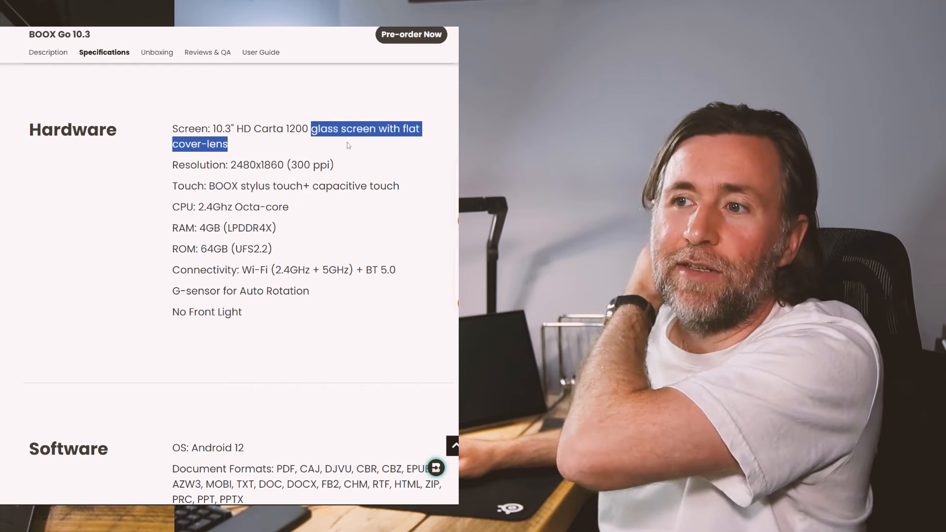
{"action": "mouse_move", "coordinate": [338, 155]}
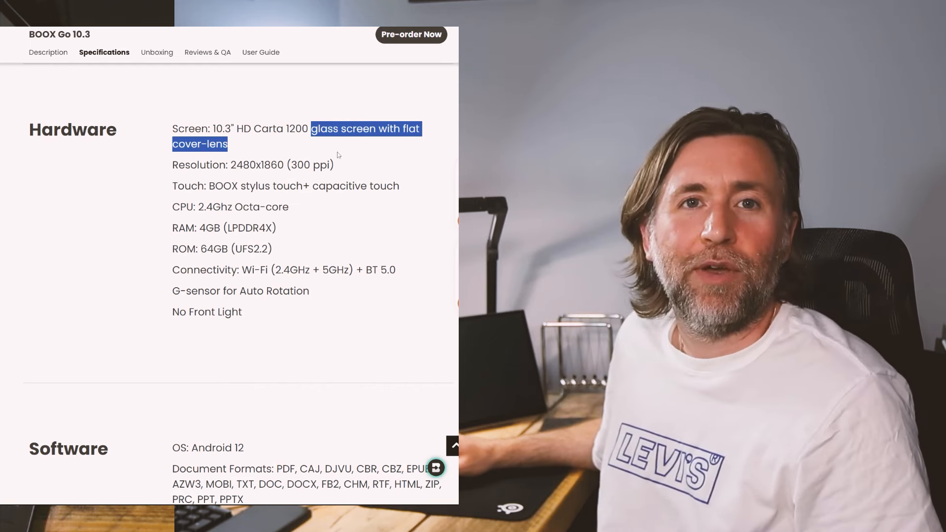
{"action": "mouse_move", "coordinate": [322, 156]}
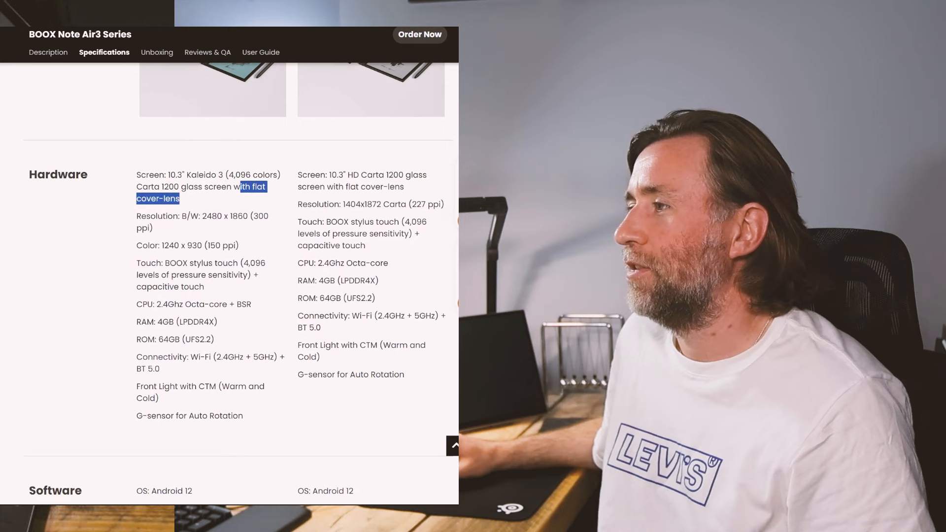
Highlight the Note Air3 C screen description, then show the Go Series model list
{"action": "double_click", "coordinate": [201, 263]}
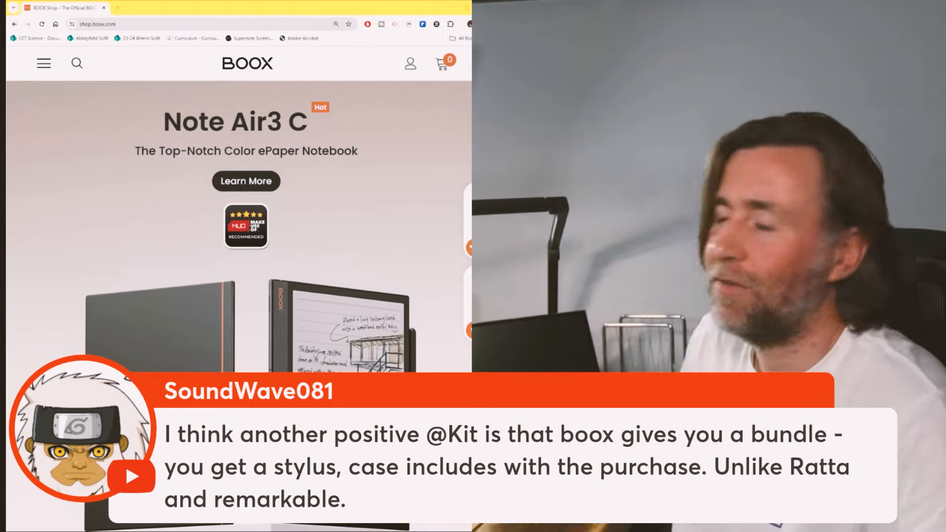
{"action": "left_click", "coordinate": [44, 63]}
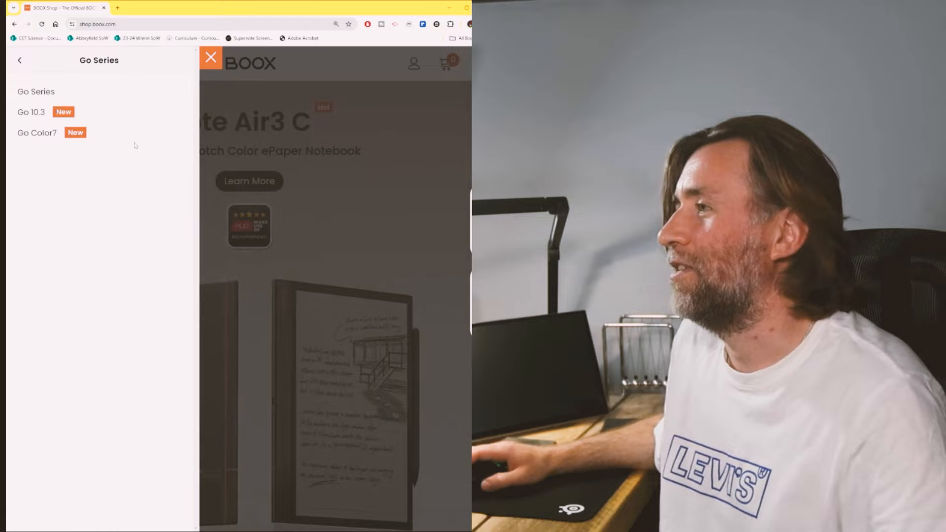
Open the Go 10.3 page and scroll past 4.6mm/375g to 'Soak up the Sun and Stories'
{"action": "left_click", "coordinate": [30, 112]}
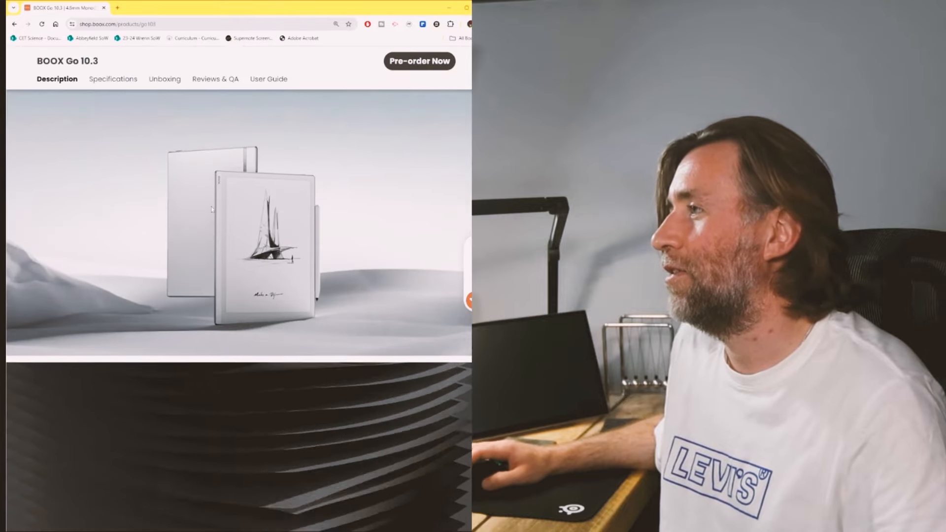
{"action": "scroll", "scroll_direction": "down", "scroll_amount": 3}
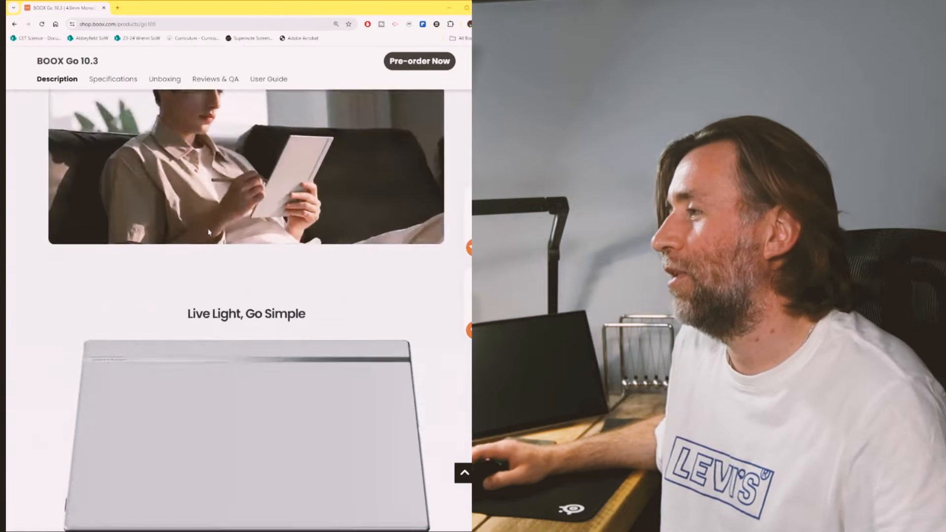
{"action": "scroll", "scroll_direction": "down", "scroll_amount": 3}
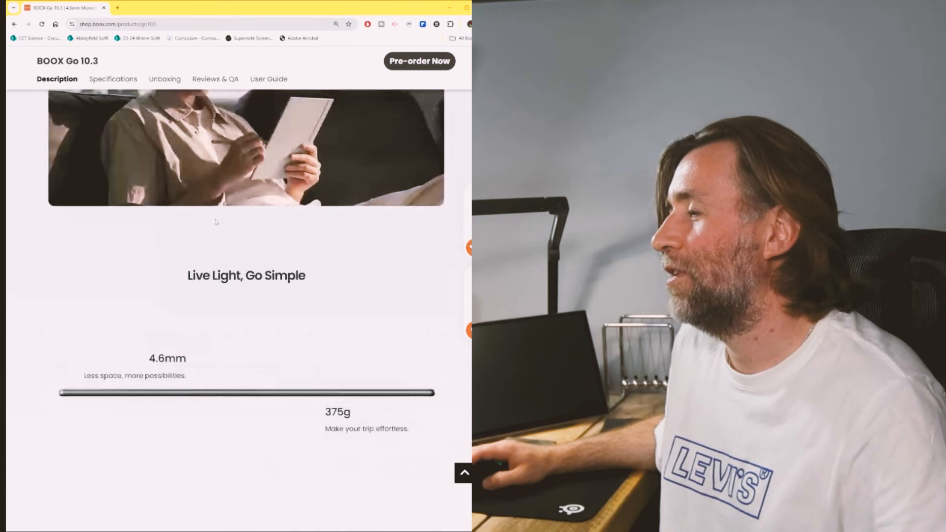
{"action": "scroll", "scroll_direction": "down", "scroll_amount": 3}
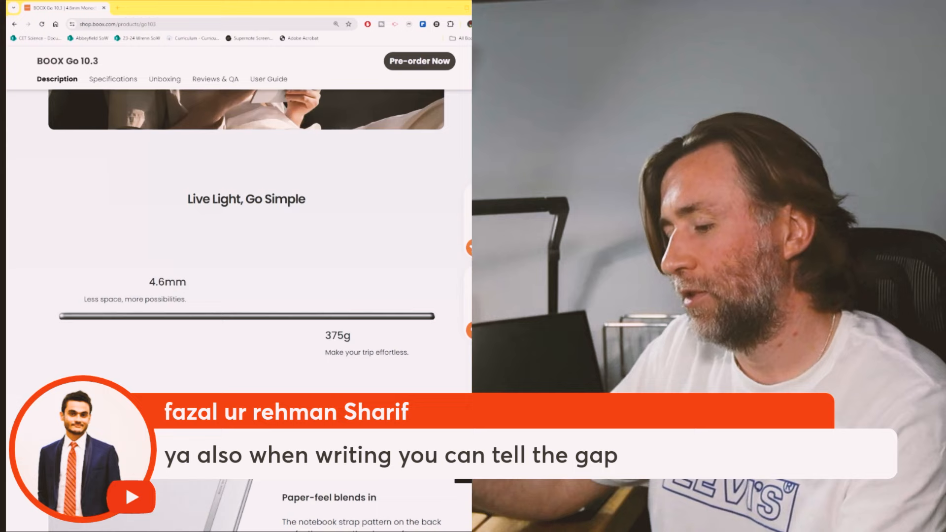
{"action": "scroll", "scroll_direction": "down", "scroll_amount": 3}
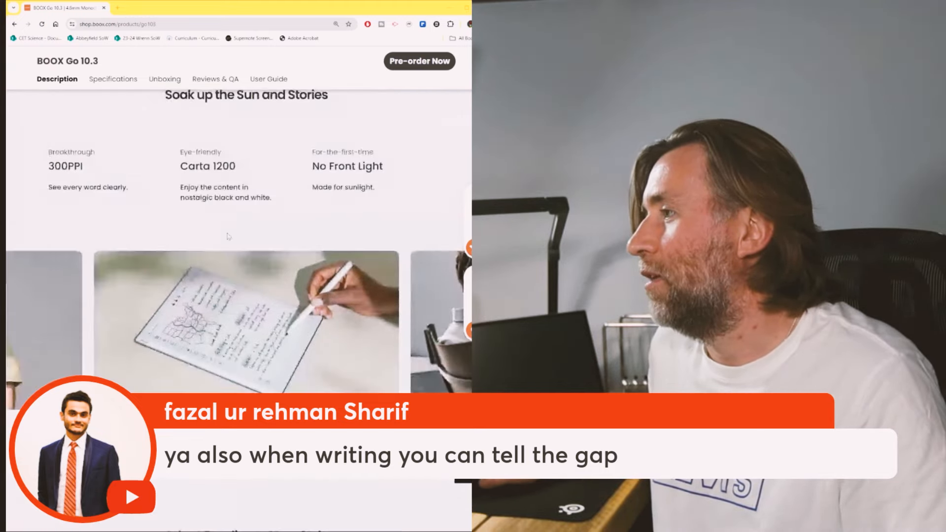
{"action": "scroll", "scroll_direction": "down", "scroll_amount": 3}
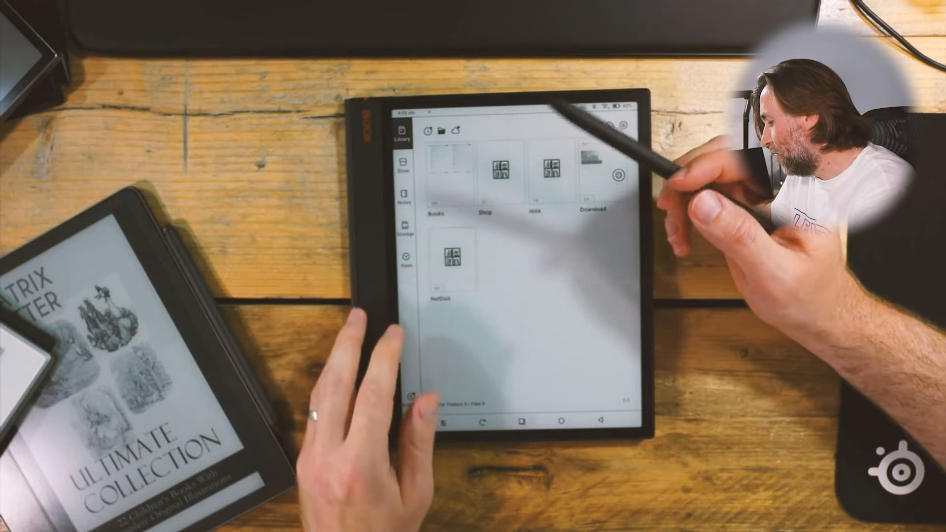
Launch Chrome from the Apps list and scroll the Discover feed to the Eriksen story
{"action": "left_click", "coordinate": [406, 260]}
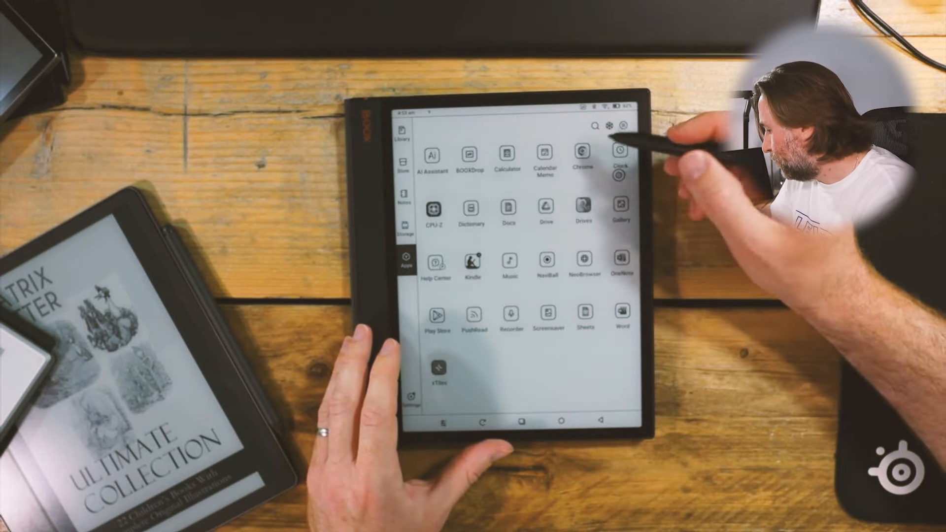
{"action": "left_click", "coordinate": [584, 267]}
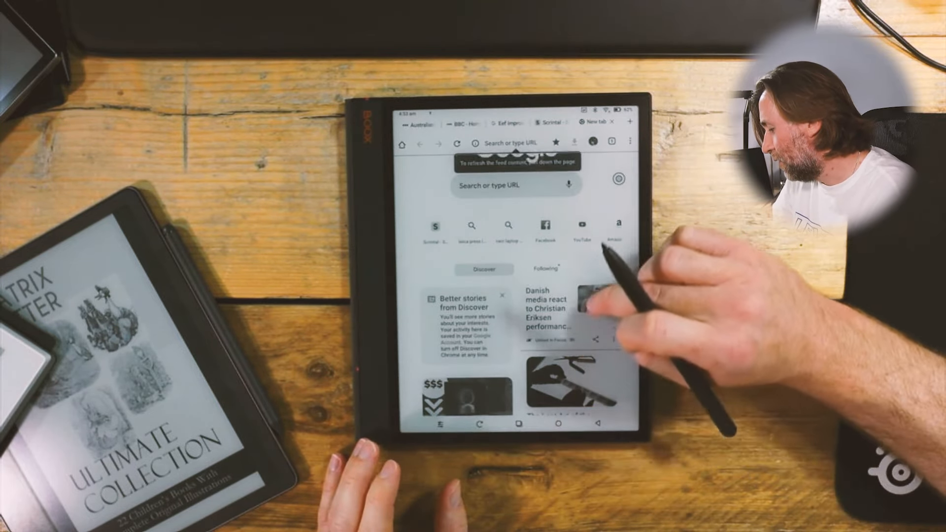
{"action": "scroll", "scroll_direction": "down", "scroll_amount": 3}
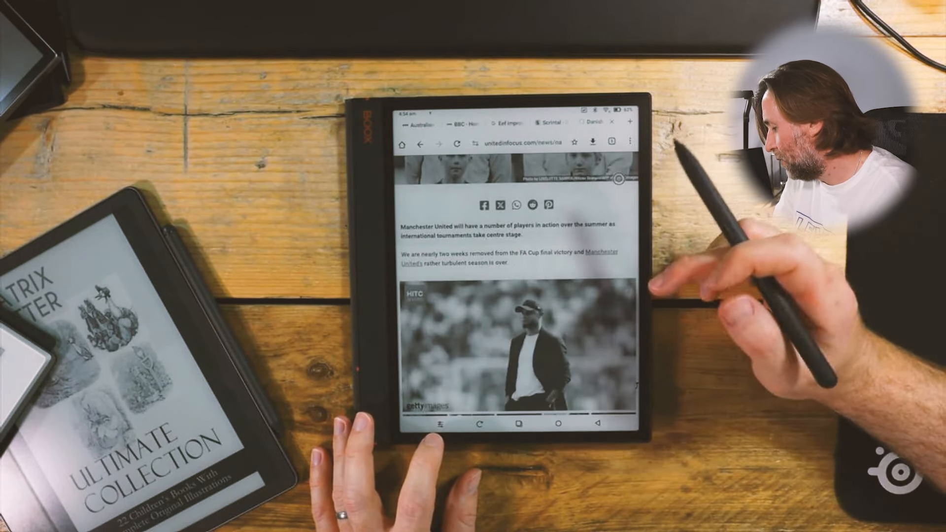
{"action": "scroll", "scroll_direction": "down", "scroll_amount": 3}
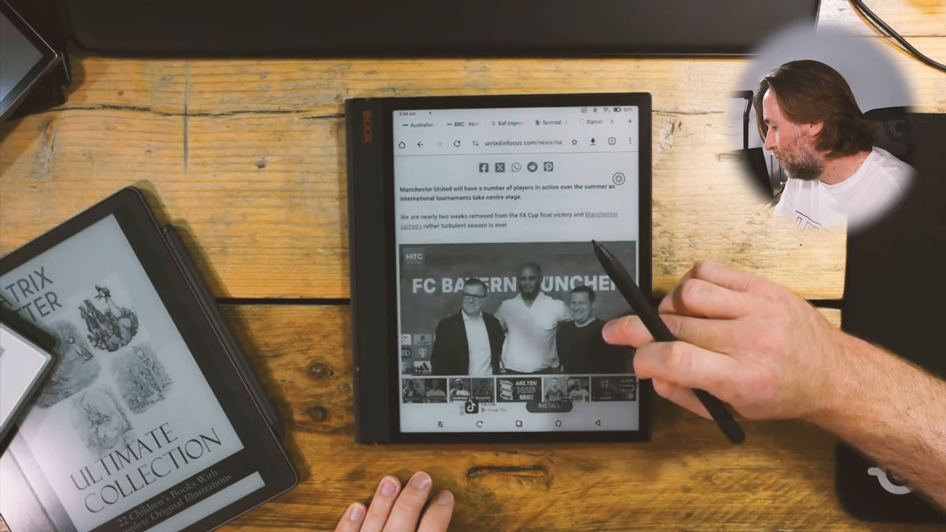
{"action": "scroll", "scroll_direction": "down", "scroll_amount": 3}
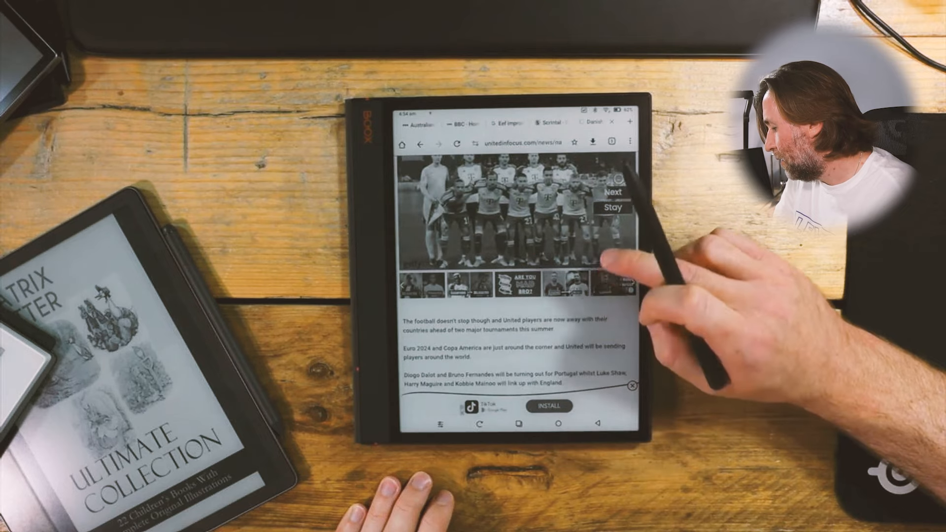
{"action": "scroll", "scroll_direction": "up", "scroll_amount": 3}
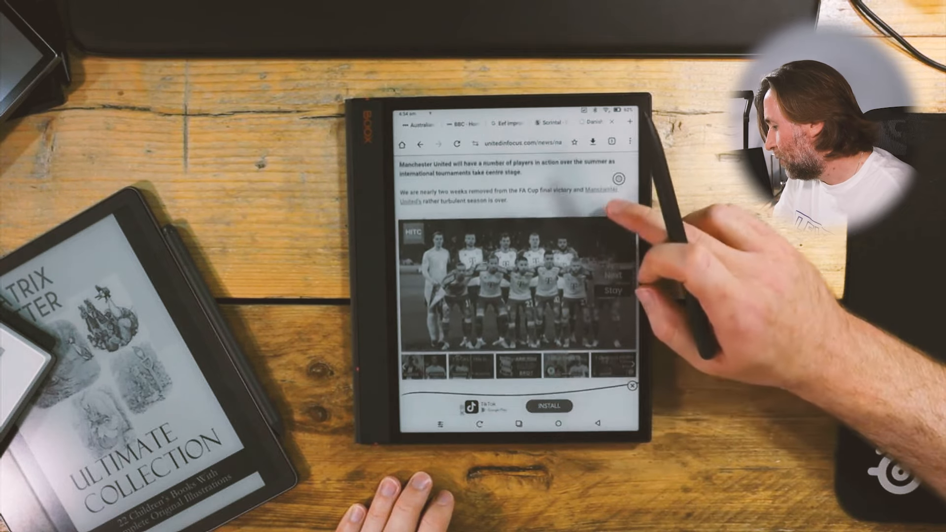
{"action": "scroll", "scroll_direction": "down", "scroll_amount": 3}
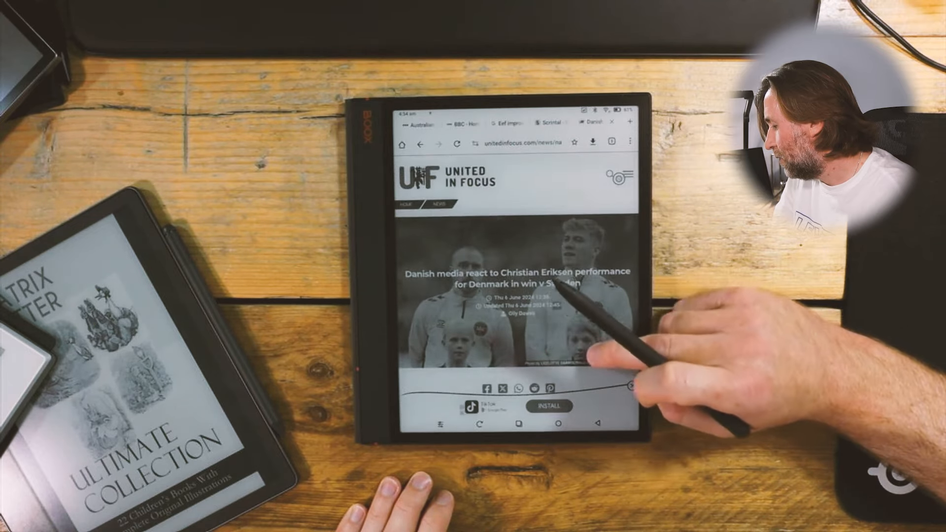
{"action": "scroll", "scroll_direction": "down", "scroll_amount": 3}
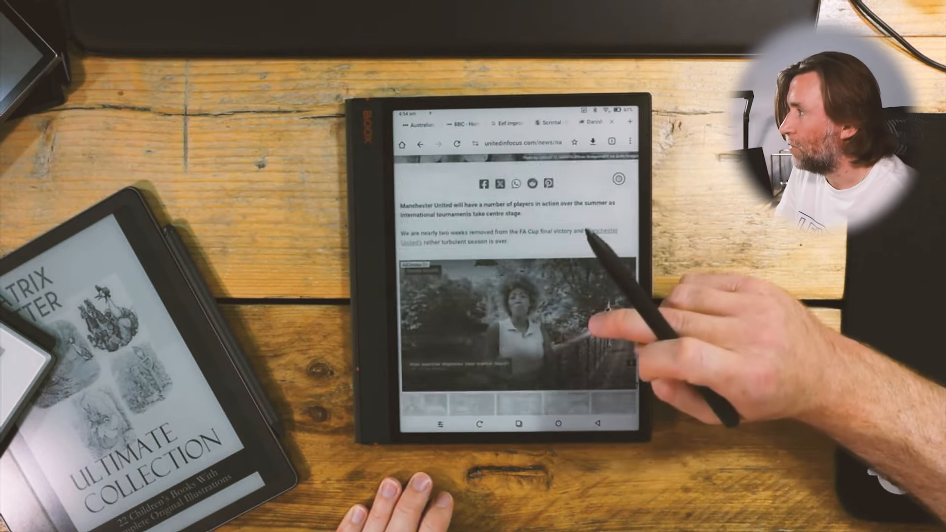
{"action": "scroll", "scroll_direction": "down", "scroll_amount": 3}
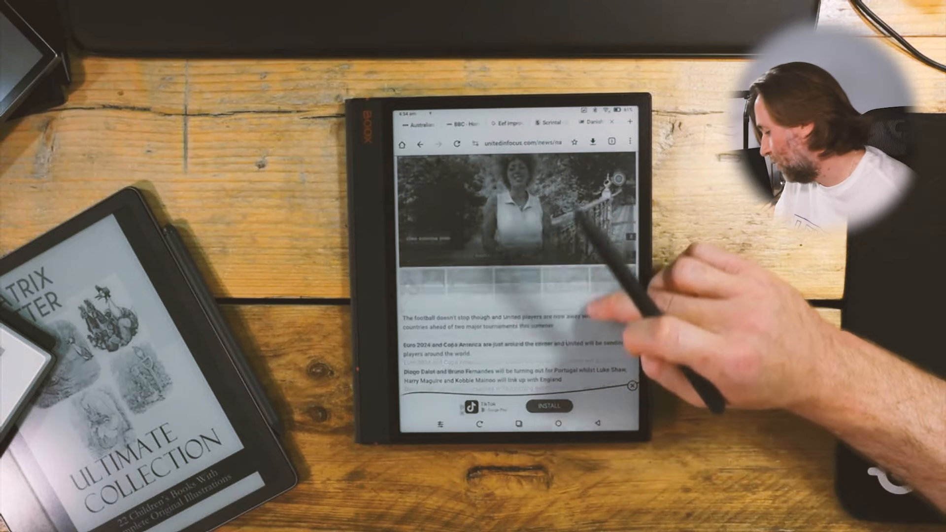
{"action": "scroll", "scroll_direction": "down", "scroll_amount": 3}
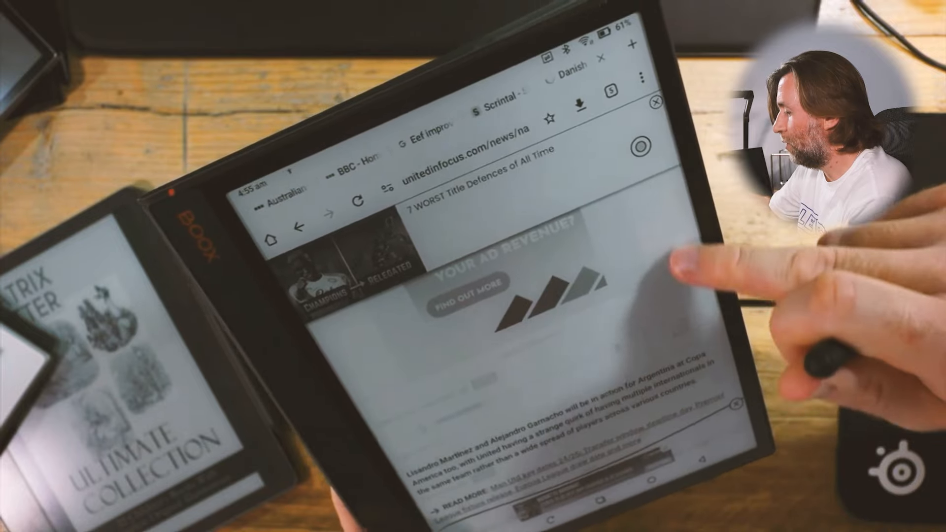
Scroll to the end of the unitedinfocus.com article, reaching More United Stories
{"action": "scroll", "scroll_direction": "down", "scroll_amount": 3}
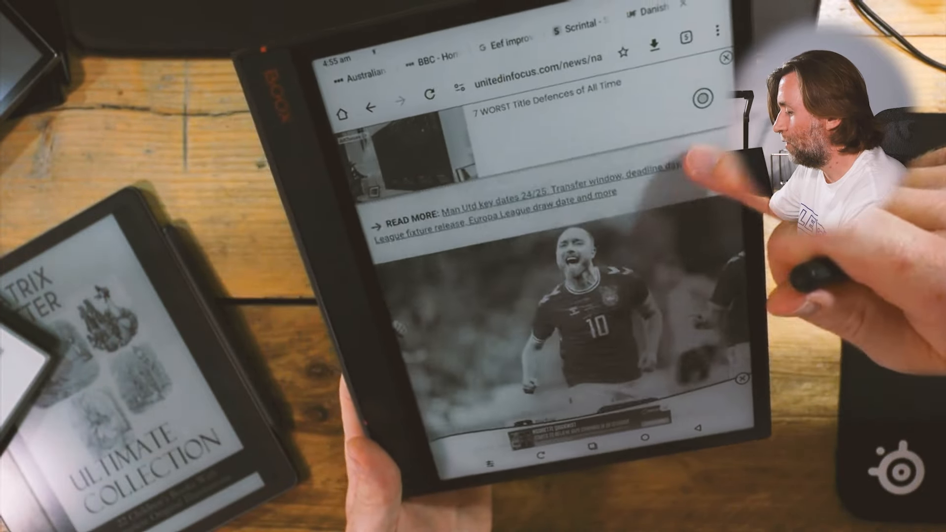
{"action": "scroll", "scroll_direction": "down", "scroll_amount": 3}
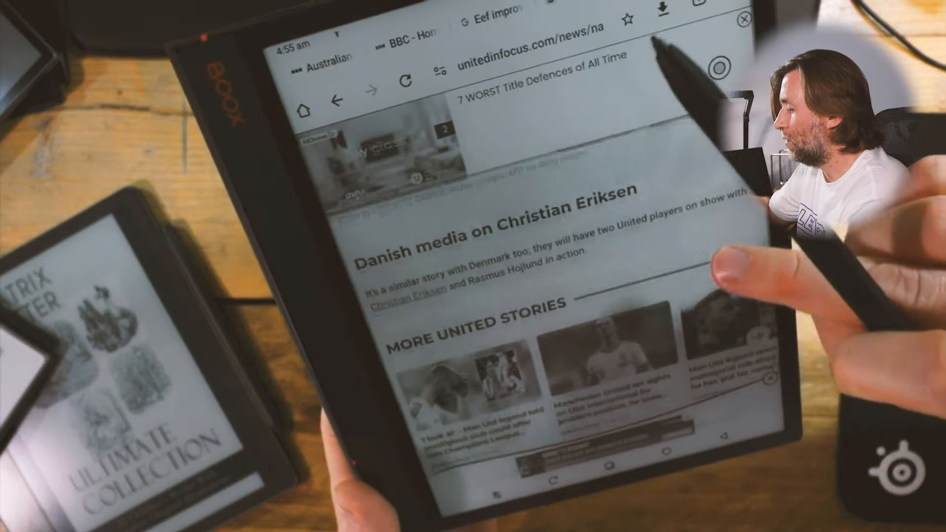
{"action": "scroll", "scroll_direction": "down", "scroll_amount": 3}
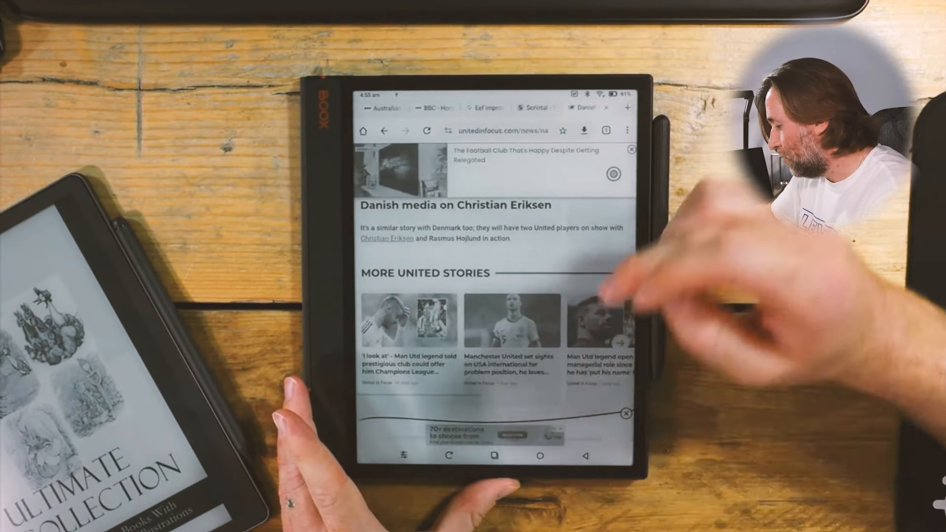
Exit Chrome to the Library and open the E-ink Center panel showing Refresh Modes
{"action": "left_click", "coordinate": [540, 457]}
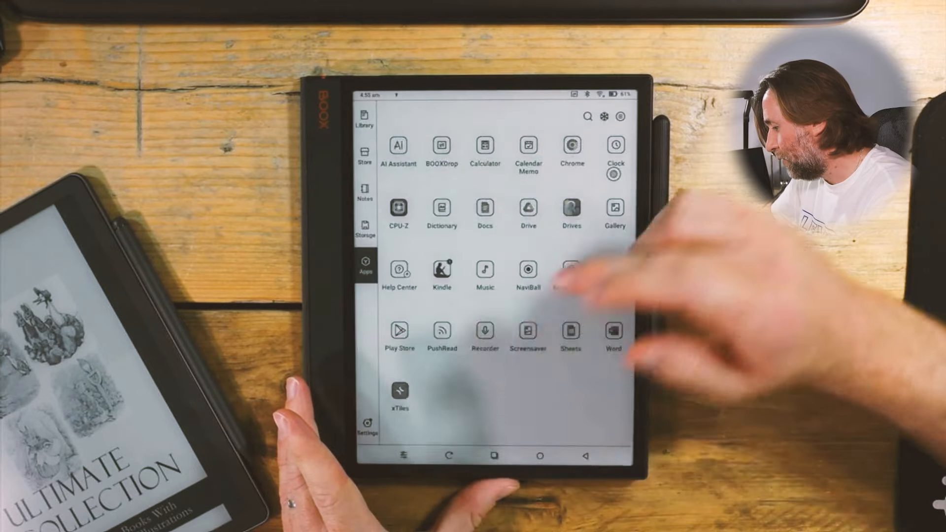
{"action": "left_click", "coordinate": [363, 117]}
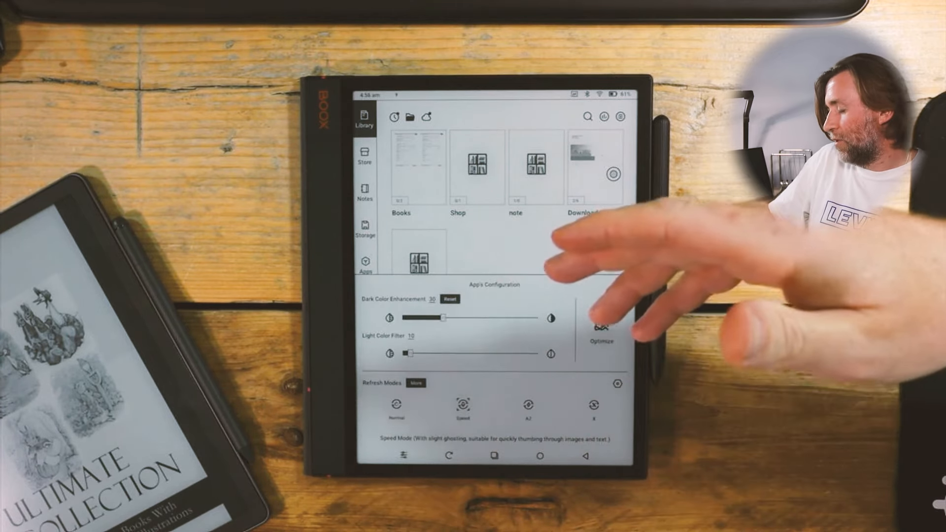
Close the configuration panel and open a Michelangelo notebook from Notes onto its blank page
{"action": "left_click", "coordinate": [601, 327]}
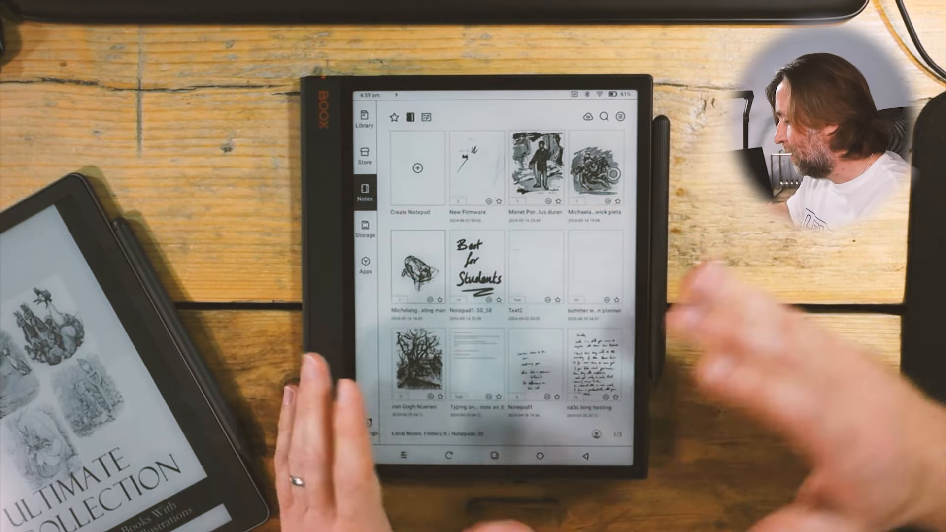
{"action": "left_click", "coordinate": [419, 266]}
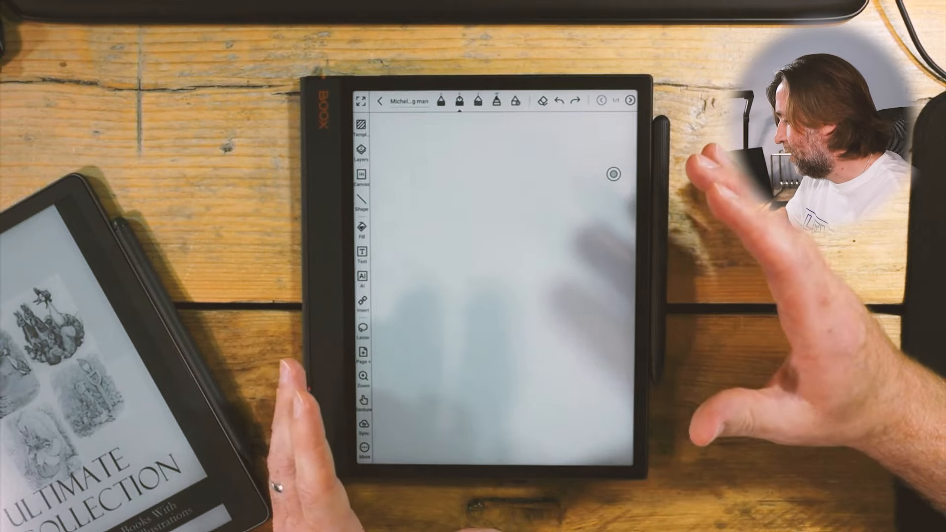